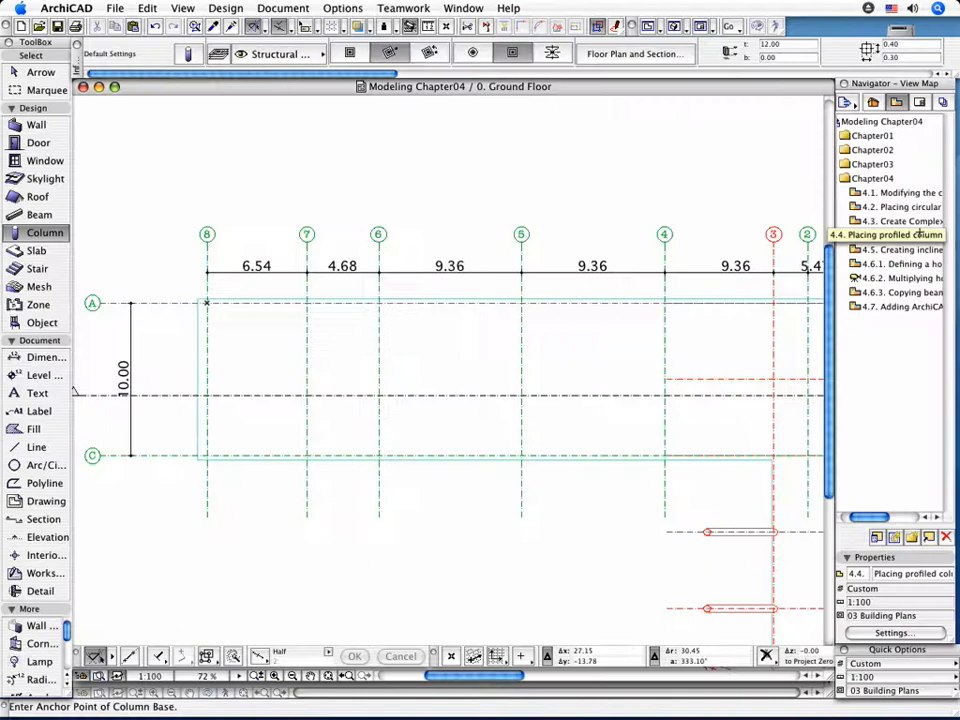
# Step: Open Column Default Settings and show the available column profile list
pyautogui.click(40, 232)
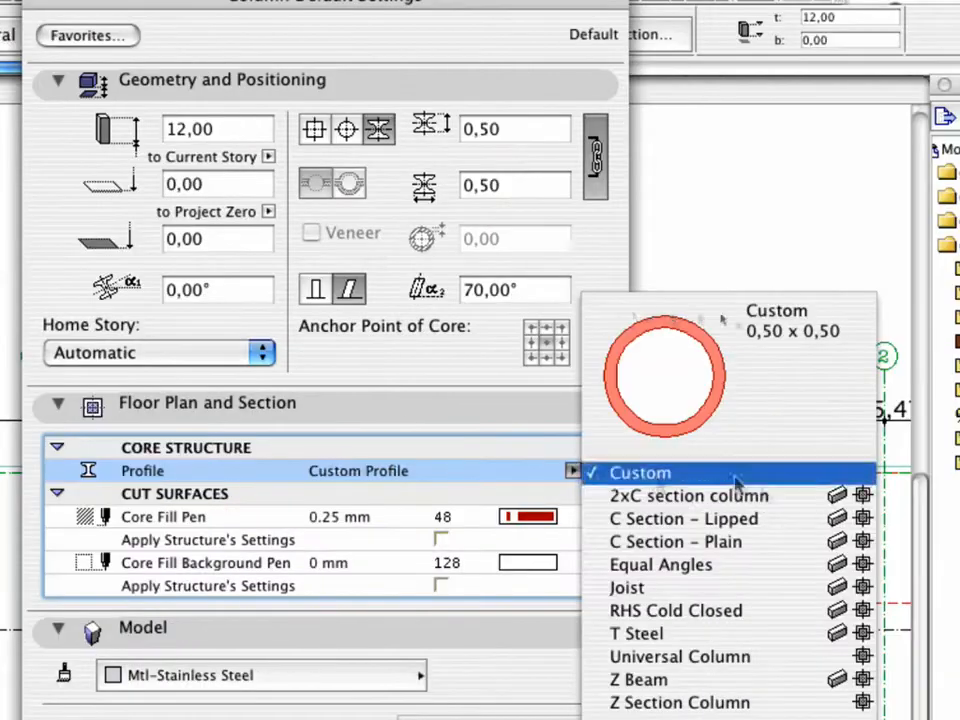
# Step: Select the 2xC section column profile and set both core dimensions to 0,30
pyautogui.click(688, 495)
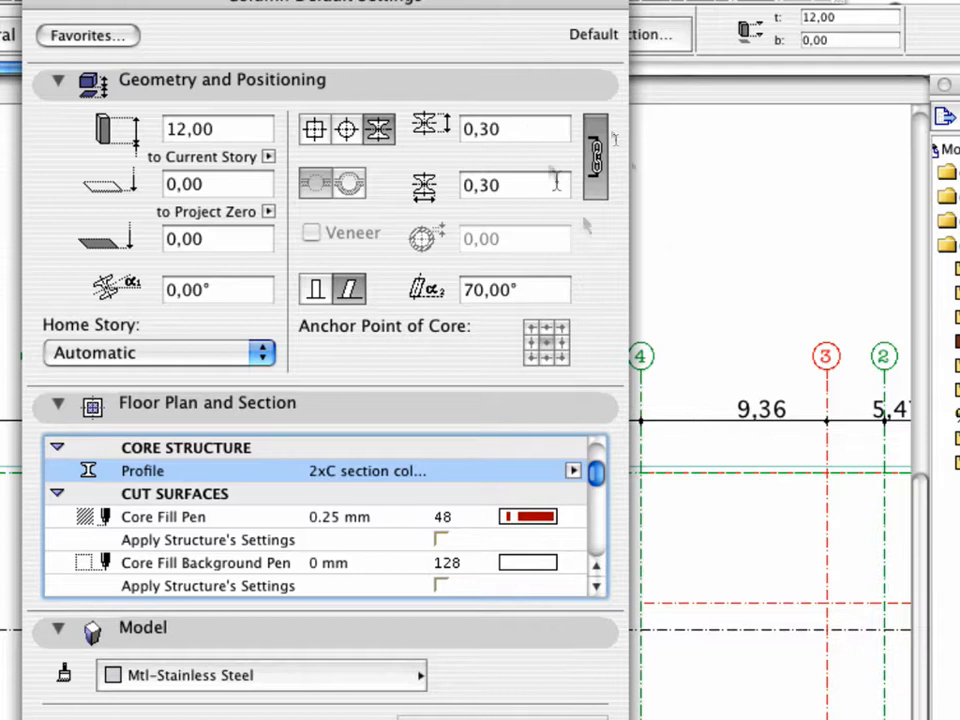
pyautogui.click(510, 128)
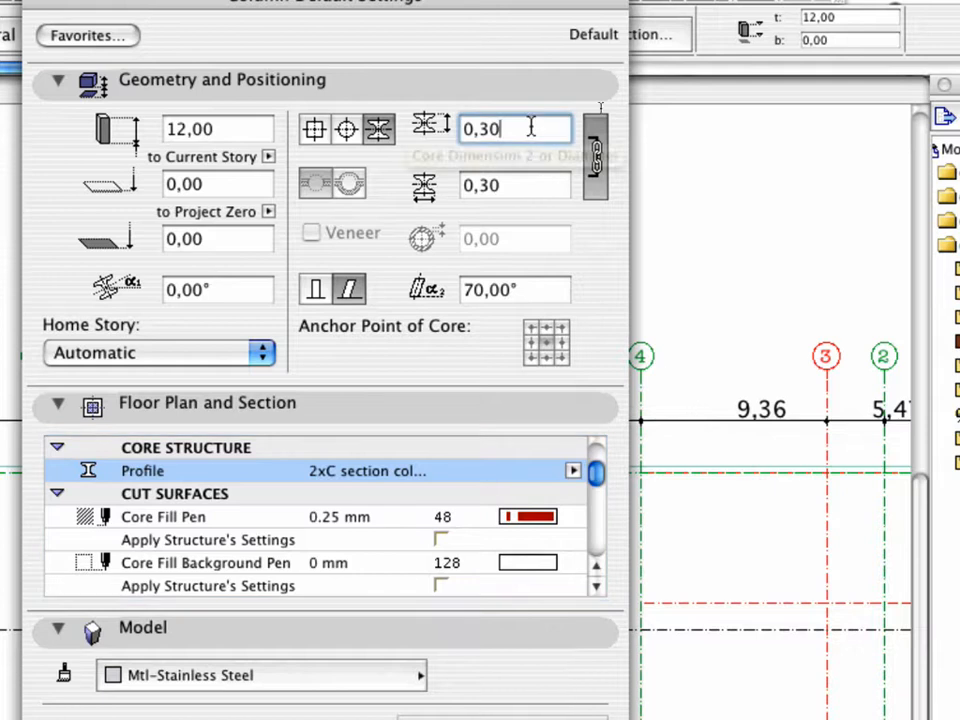
pyautogui.click(513, 185)
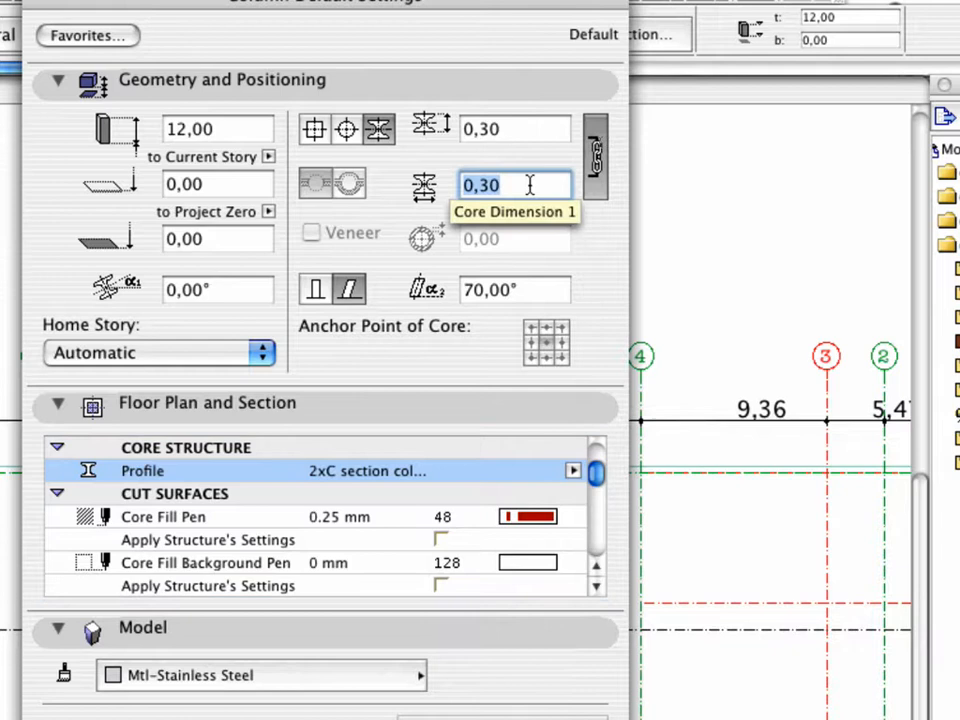
pyautogui.moveTo(349, 289)
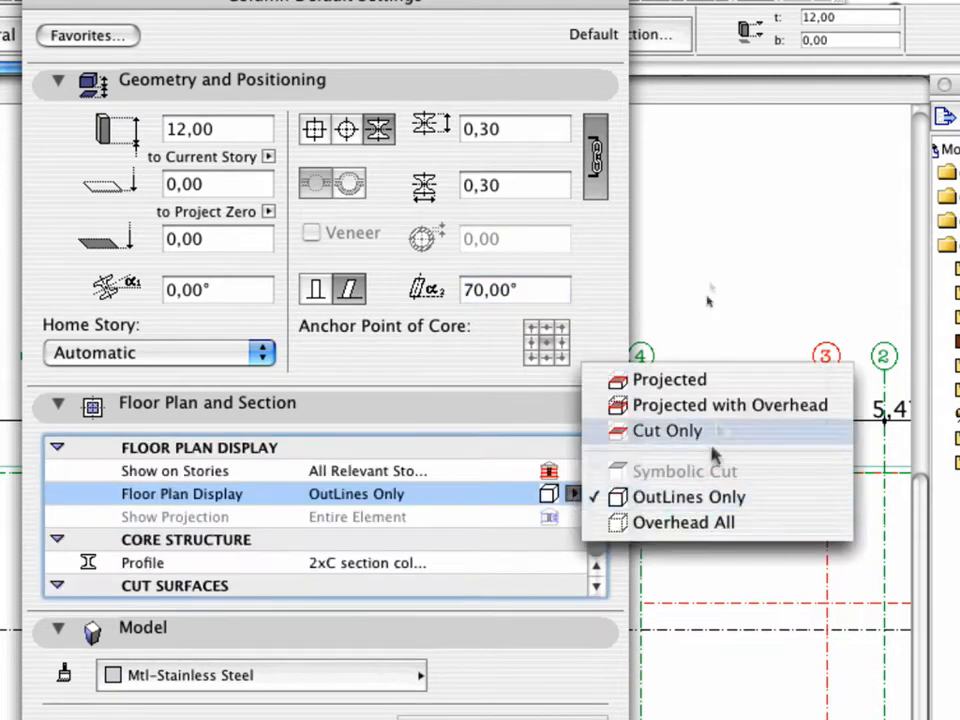
pyautogui.moveTo(718, 405)
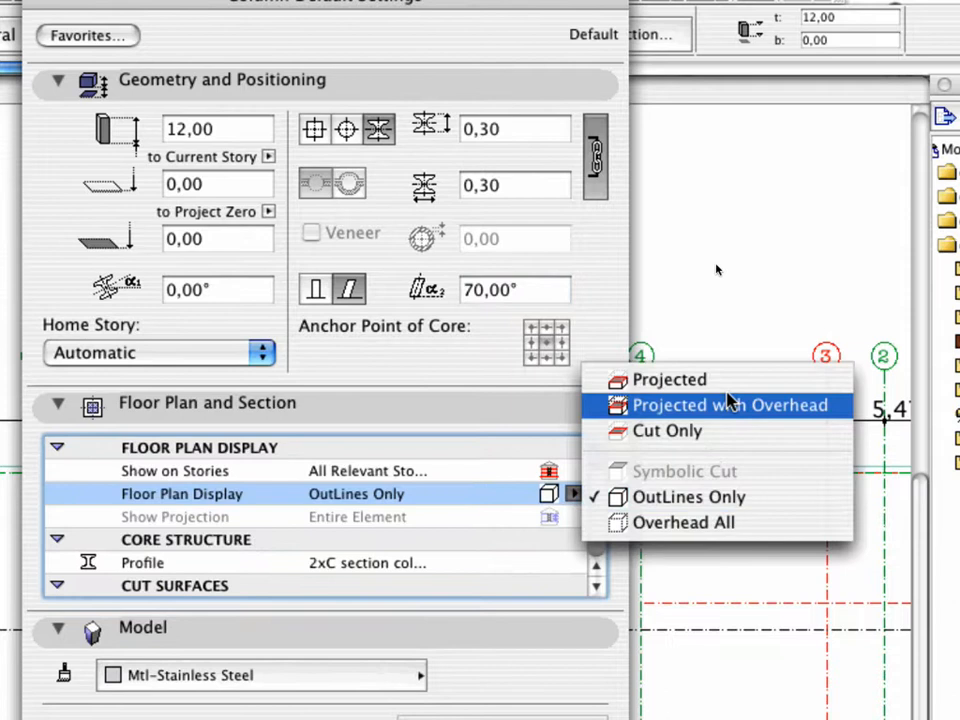
# Step: Set the column's Floor Plan Display to Projected with Overhead
pyautogui.click(731, 405)
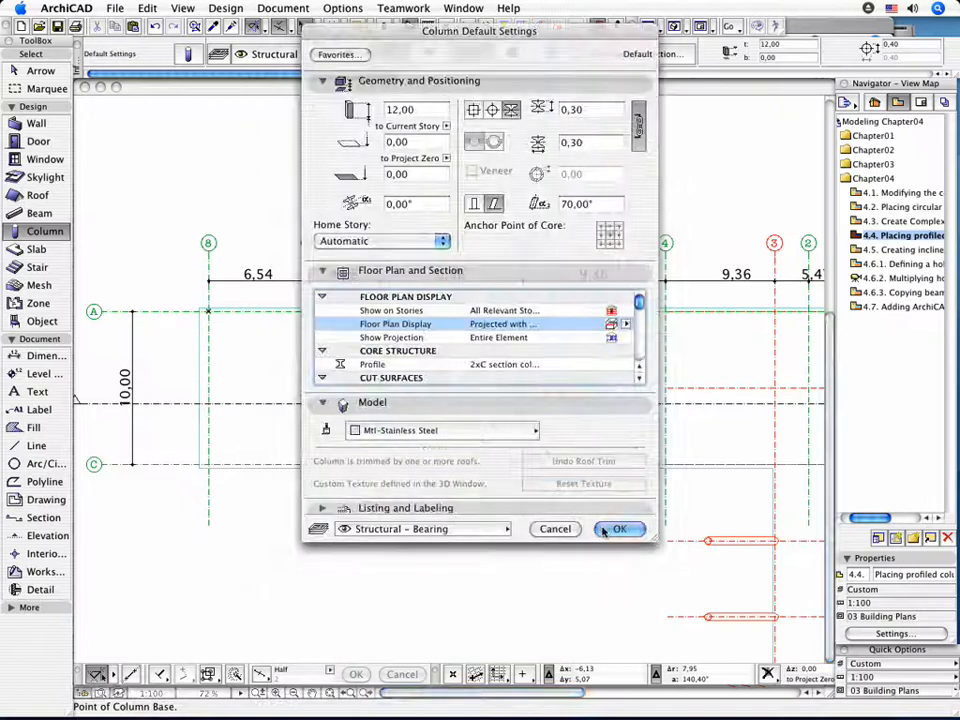
# Step: Confirm the column settings and place the column at grid intersection A7
pyautogui.click(619, 529)
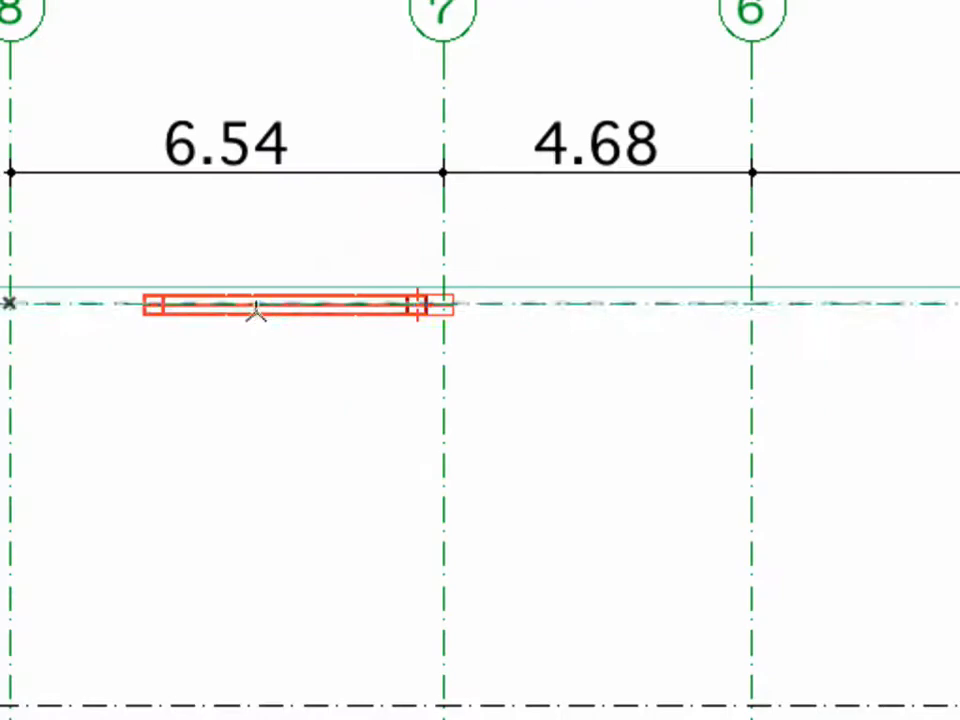
pyautogui.click(250, 305)
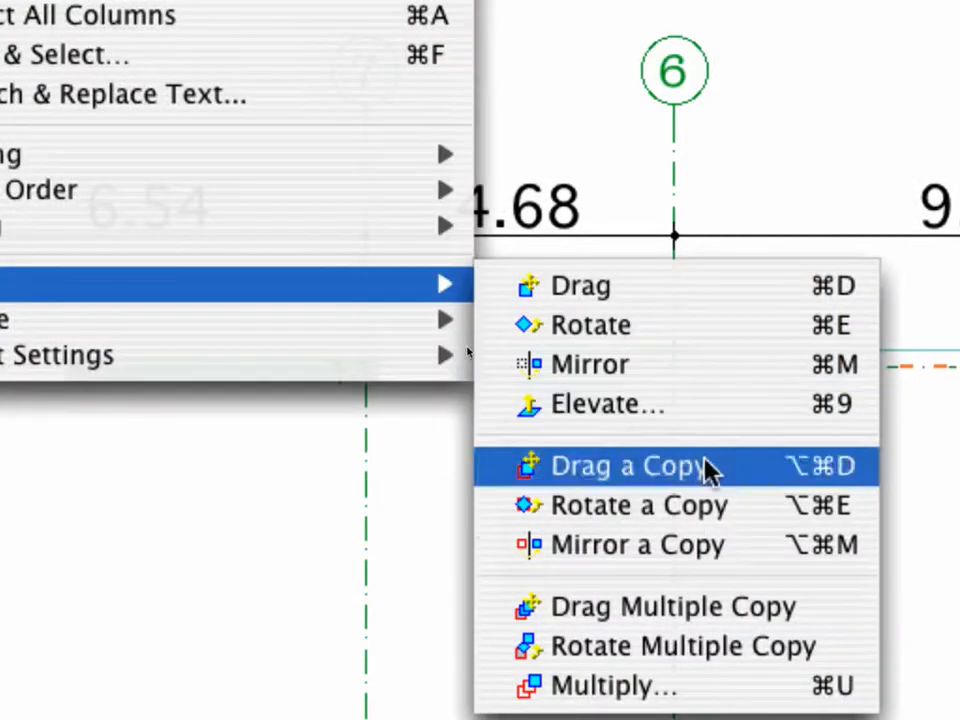
pyautogui.moveTo(695, 646)
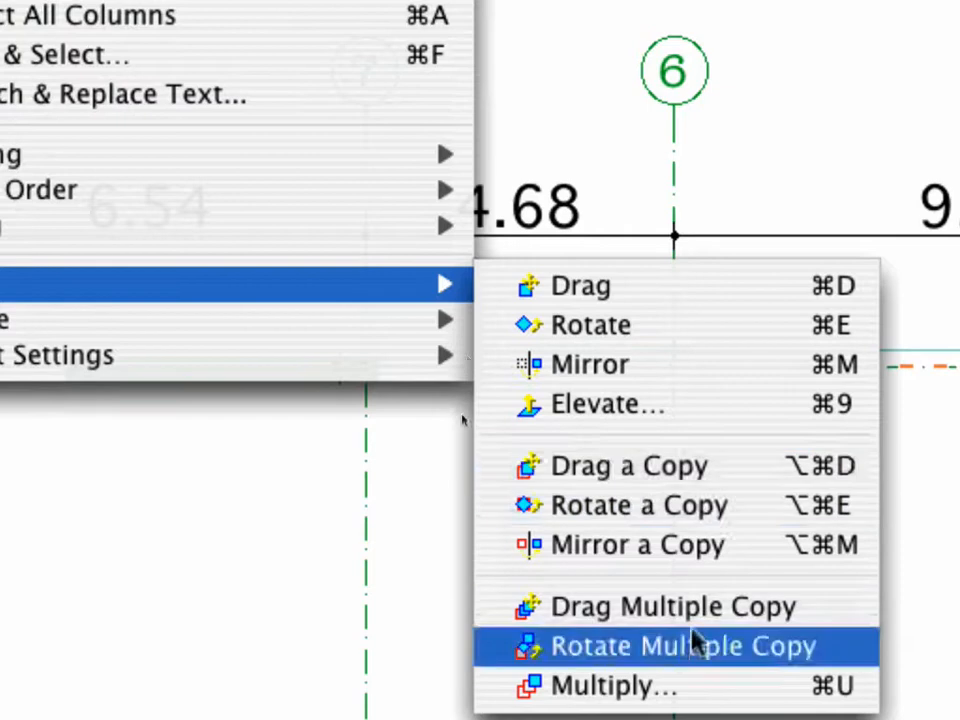